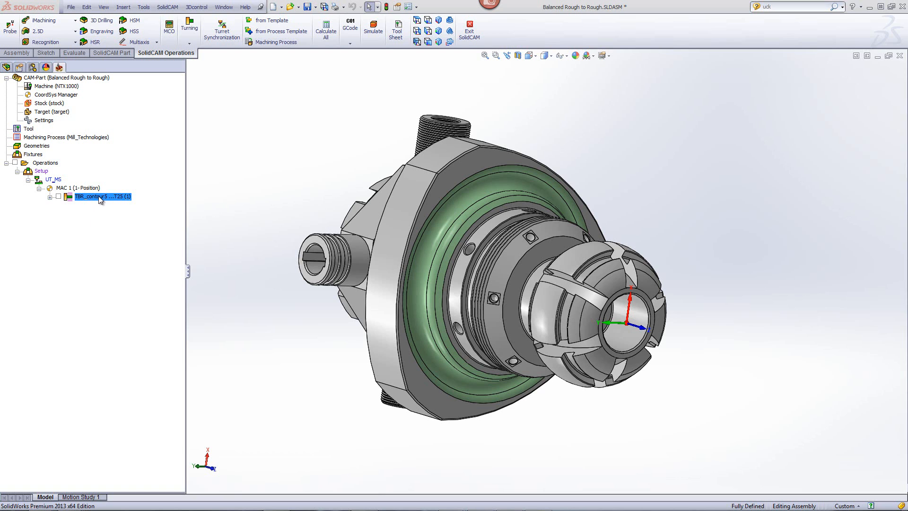
# Step: Bring up the TBR_contour5 Balanced Rough operation's settings from the Manager tree
pyautogui.doubleClick(94, 197)
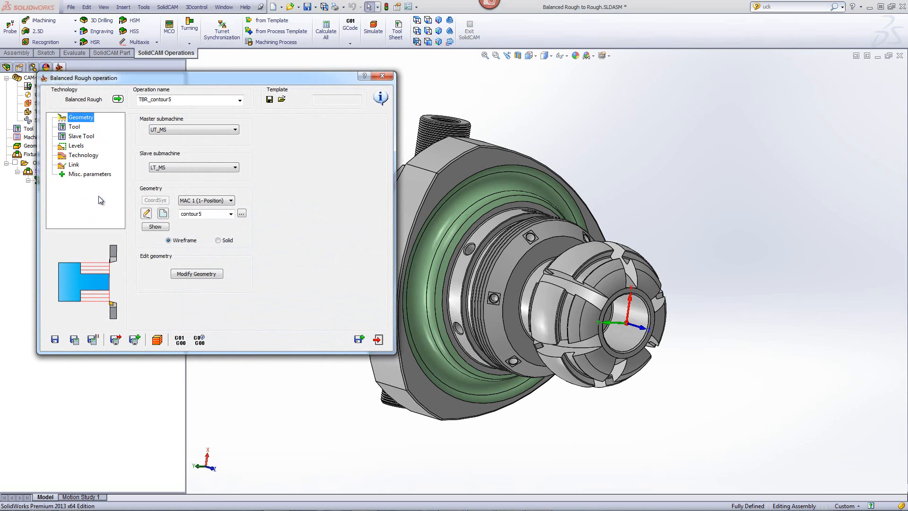
pyautogui.moveTo(78, 100)
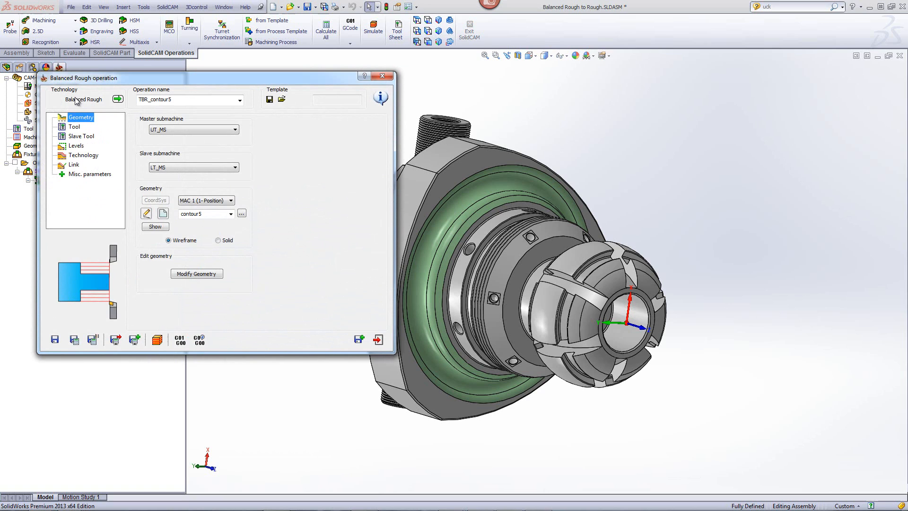
pyautogui.moveTo(144, 188)
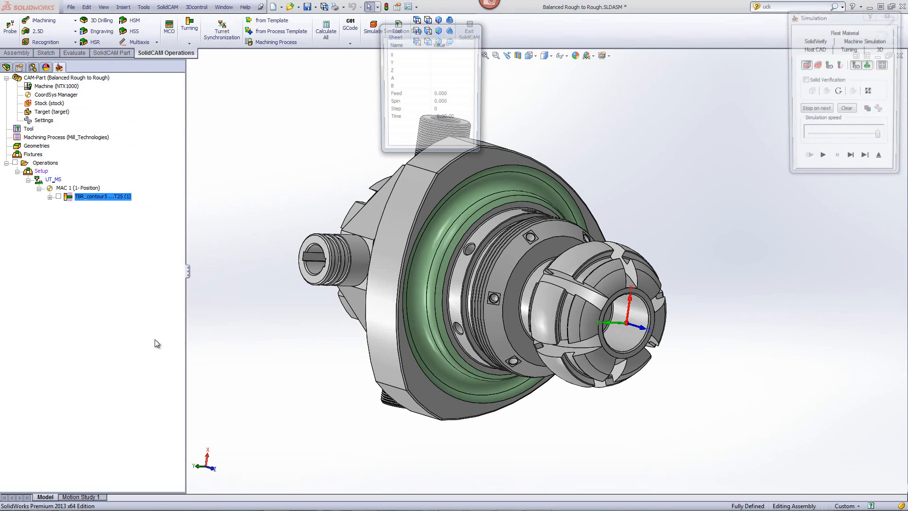
# Step: Run the Host CAD simulation of TBR_contour5, drawing master and slave roughing passes
pyautogui.click(823, 160)
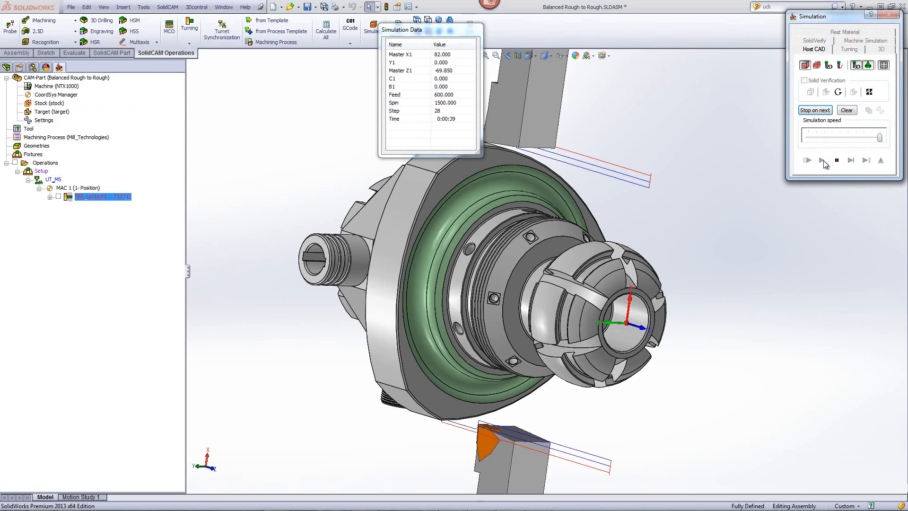
pyautogui.click(822, 160)
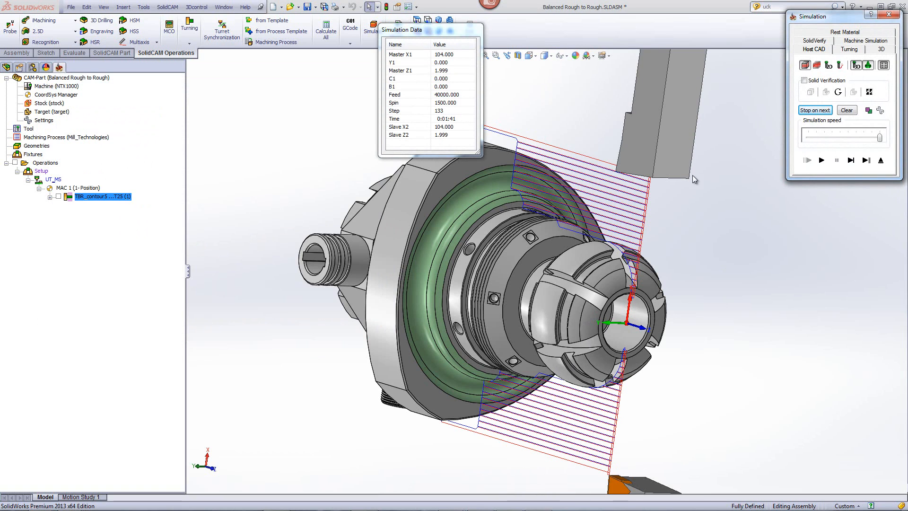
pyautogui.moveTo(884, 171)
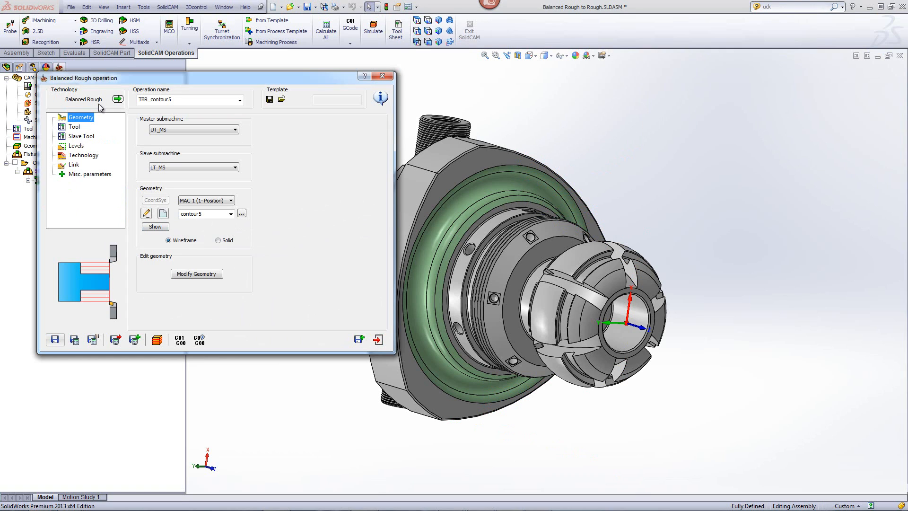
pyautogui.moveTo(118, 99)
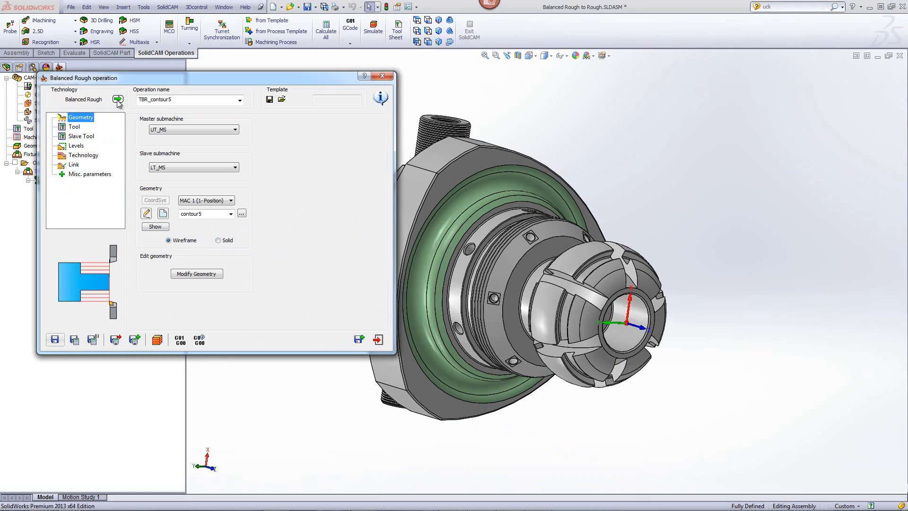
pyautogui.moveTo(117, 100)
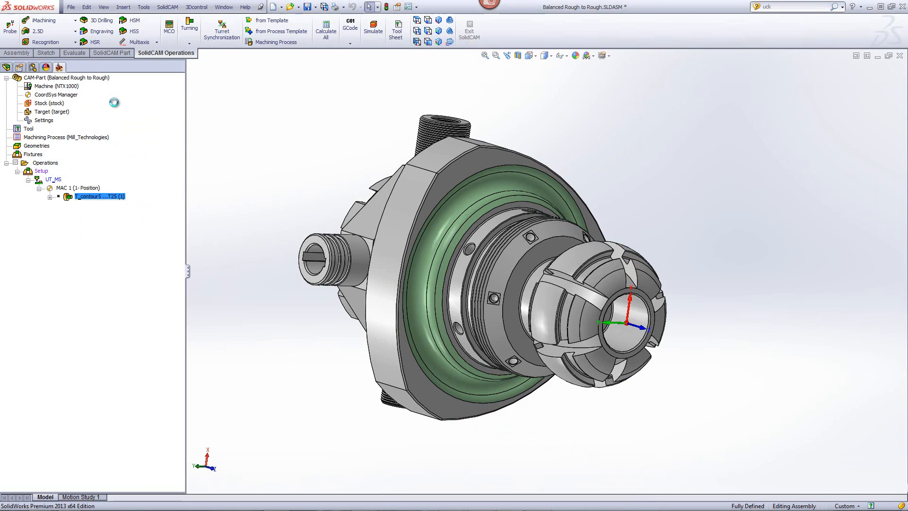
# Step: Bring up the converted T_contour5 turning operation's settings, now with a single UT_MS submachine
pyautogui.doubleClick(97, 196)
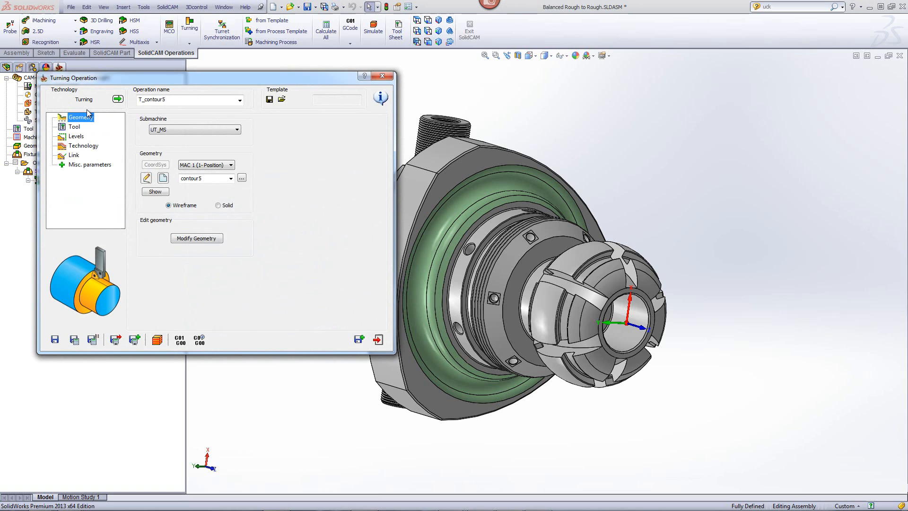
pyautogui.moveTo(96, 329)
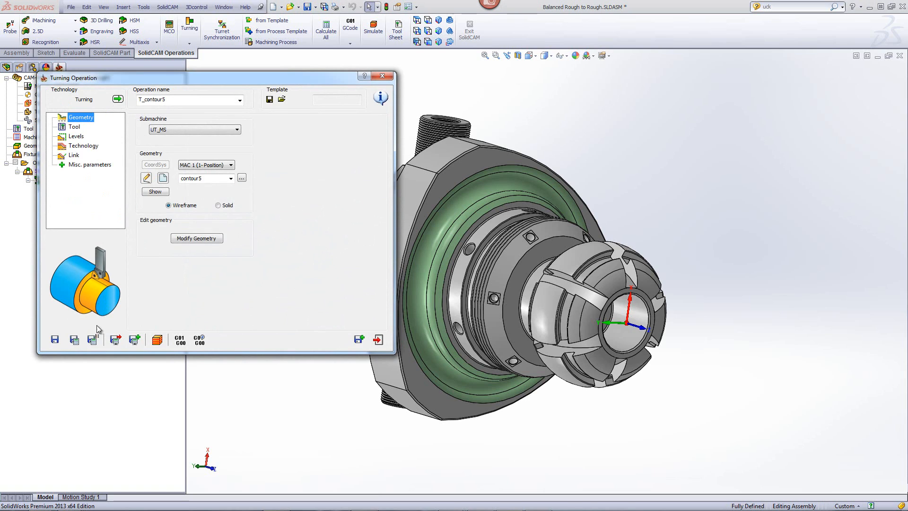
pyautogui.moveTo(74, 339)
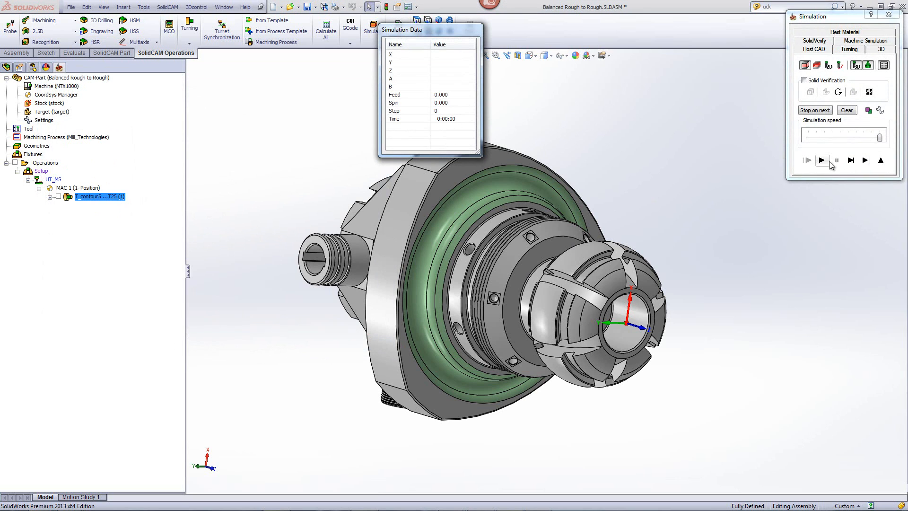
# Step: Run the Host CAD simulation of T_contour5, drawing a single tool's roughing passes
pyautogui.click(821, 160)
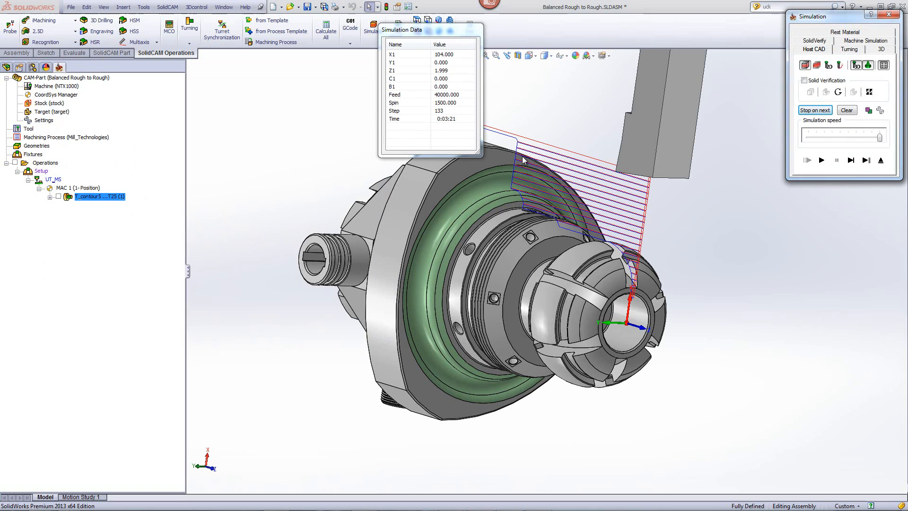
pyautogui.moveTo(669, 261)
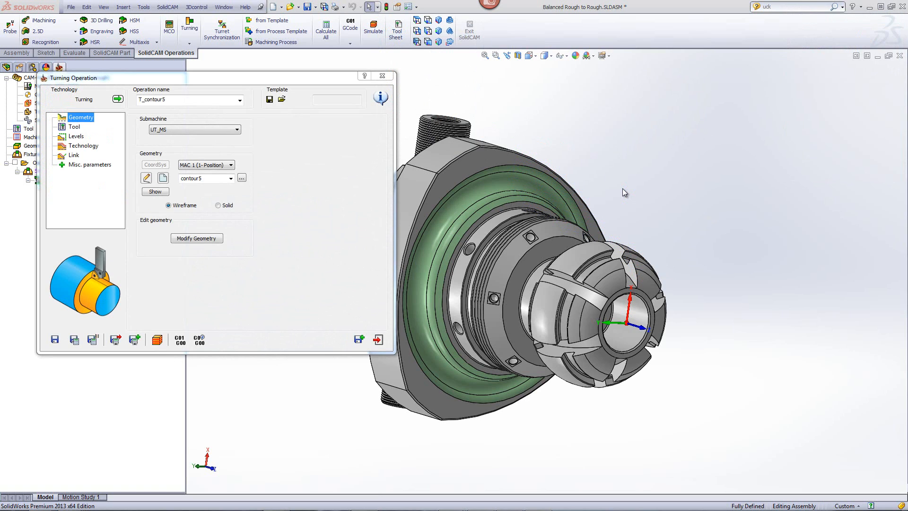
pyautogui.moveTo(613, 185)
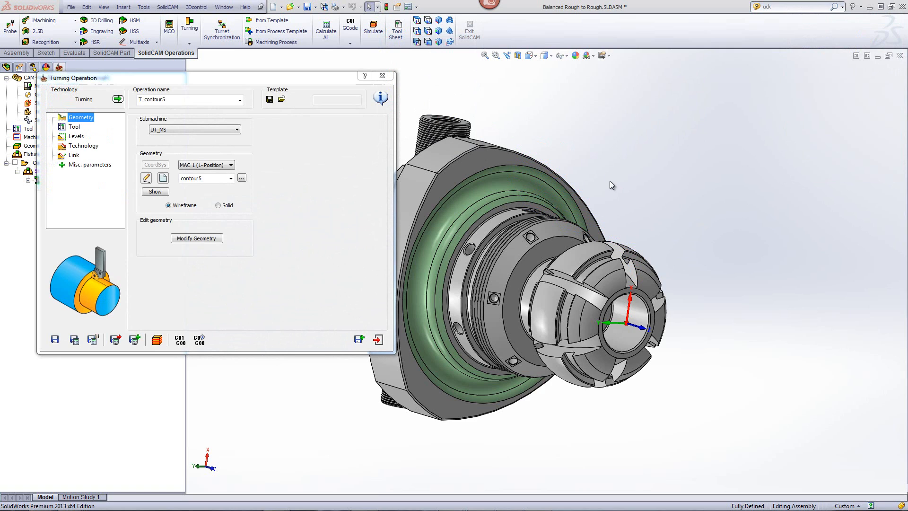
pyautogui.moveTo(366, 185)
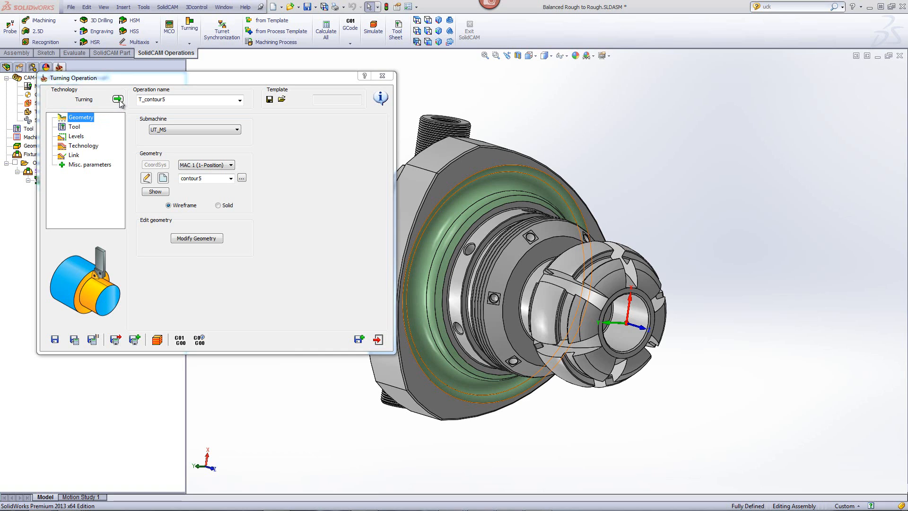
pyautogui.moveTo(116, 101)
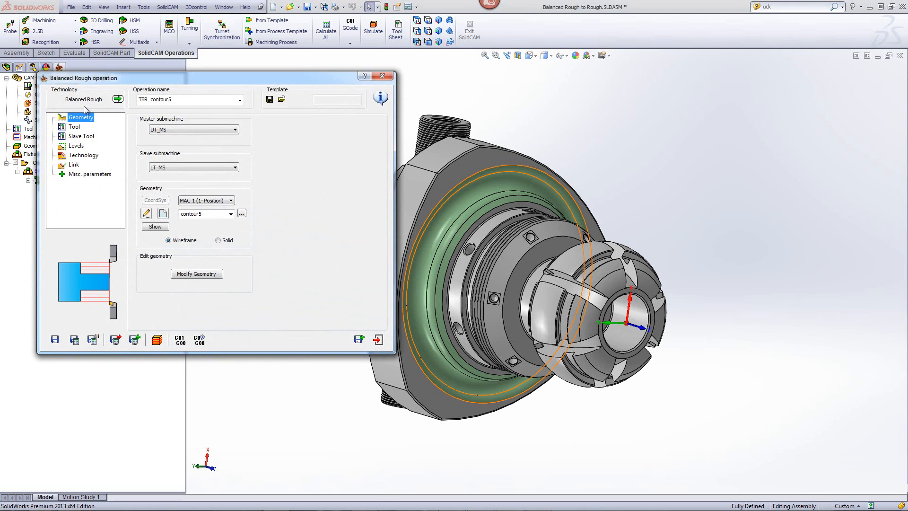
pyautogui.moveTo(114, 110)
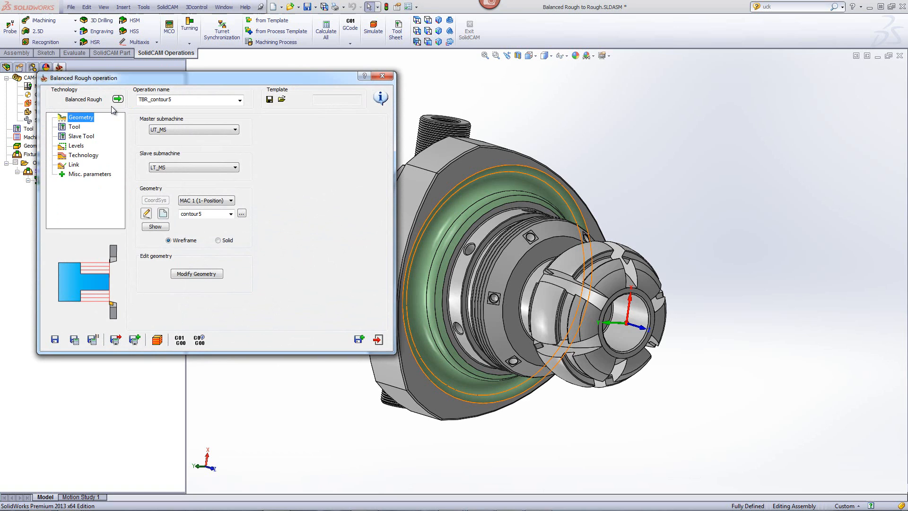
pyautogui.moveTo(82, 140)
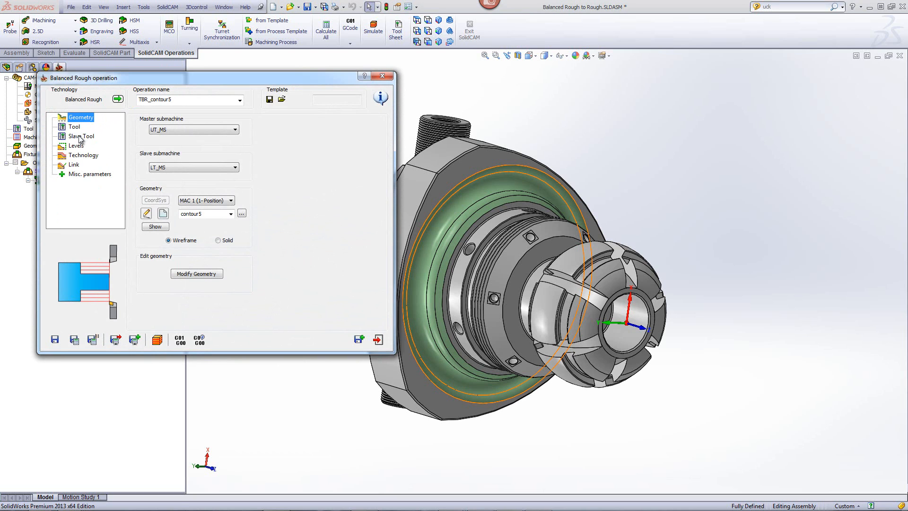
# Step: Select external turning tool 1 on turret LT as the slave tool of TBR_contour5
pyautogui.click(81, 136)
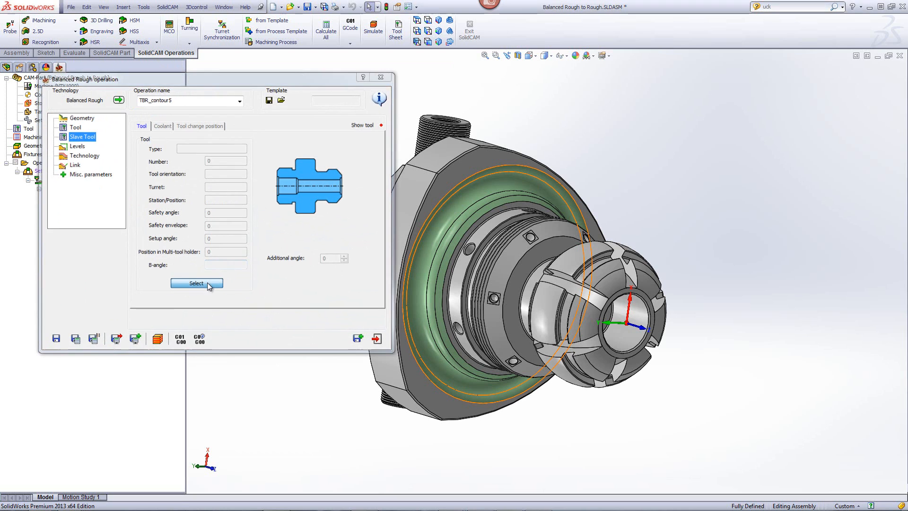
pyautogui.click(197, 284)
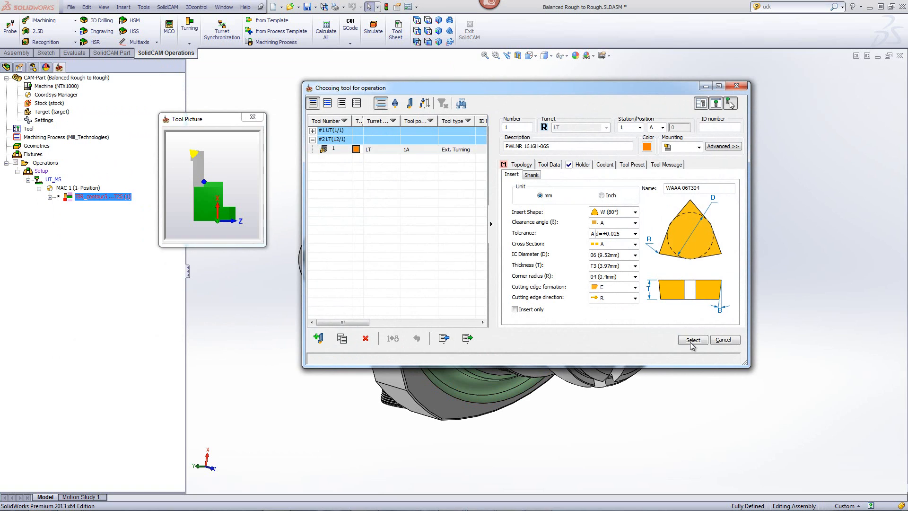
pyautogui.click(693, 340)
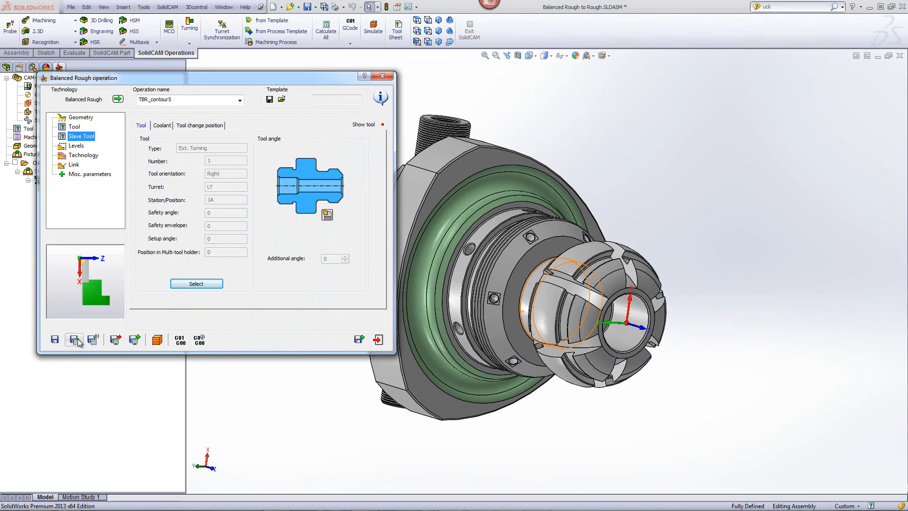
pyautogui.moveTo(359, 340)
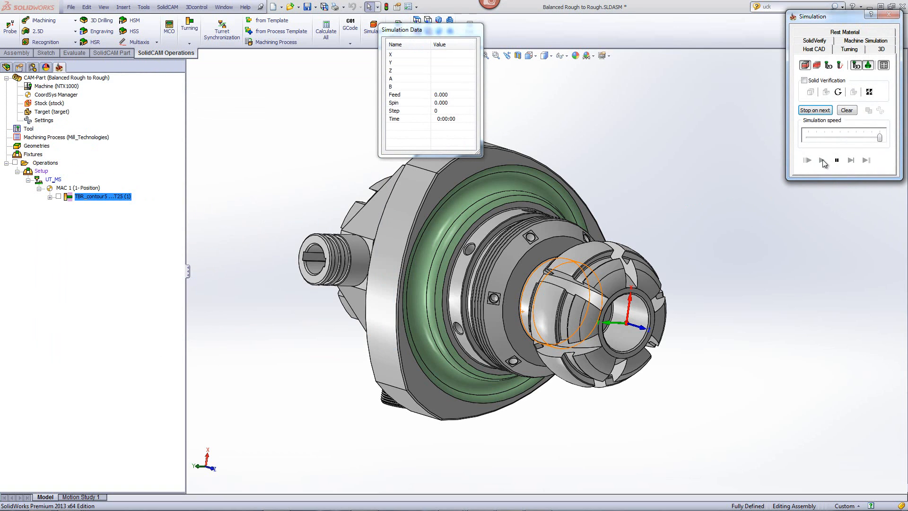
# Step: Run the Host CAD simulation of the restored TBR_contour5 with its reselected slave tool
pyautogui.click(822, 160)
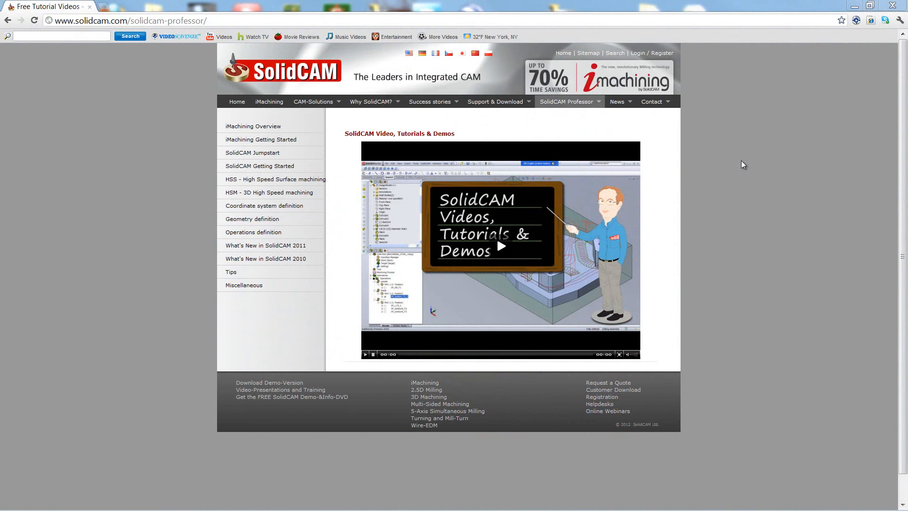
pyautogui.moveTo(661, 128)
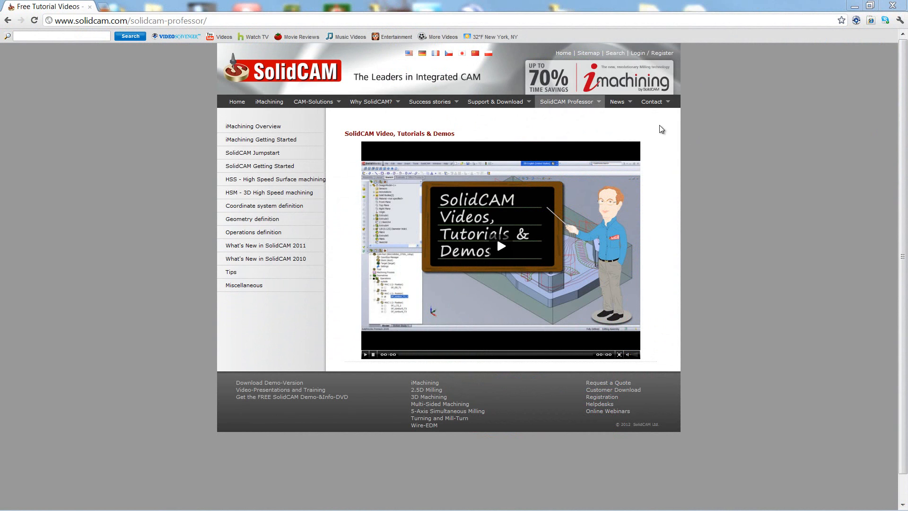
# Step: Expand the SolidCAM Professor menu on solidcam.com to list its video tutorial topics
pyautogui.click(566, 101)
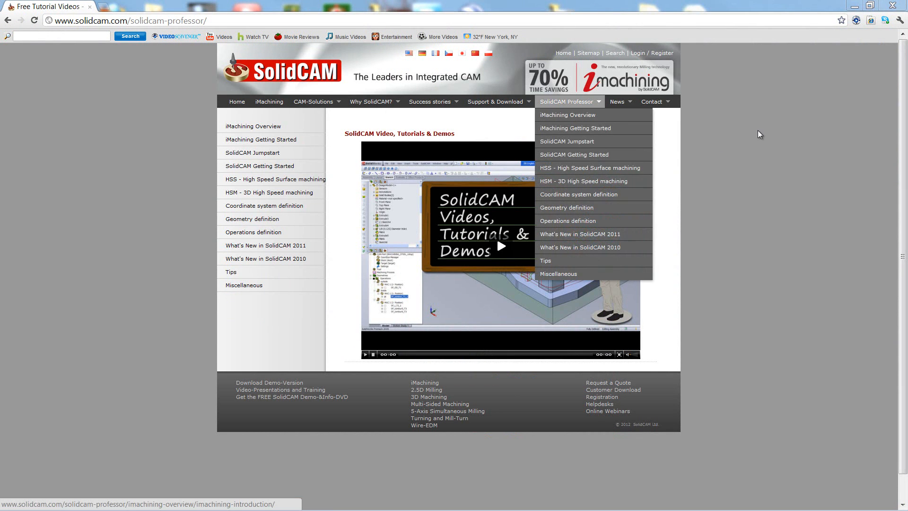